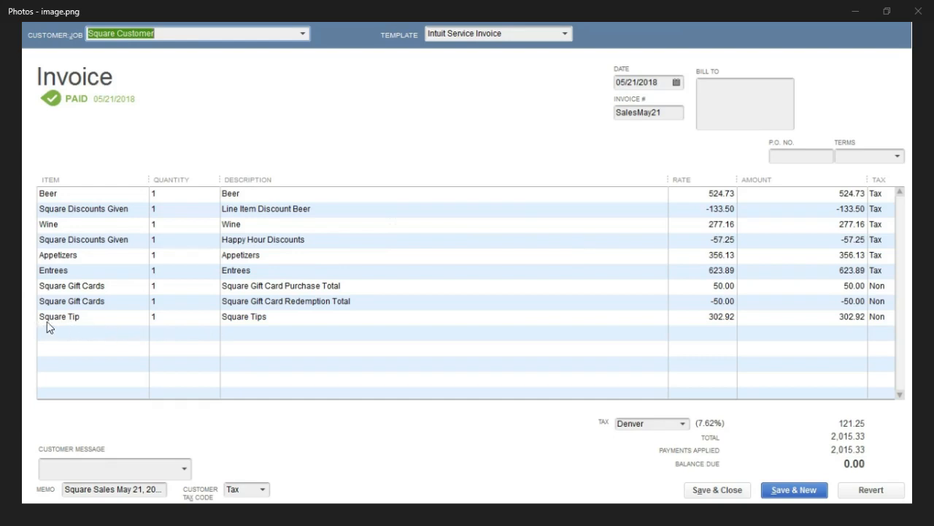
mouse_move(64, 213)
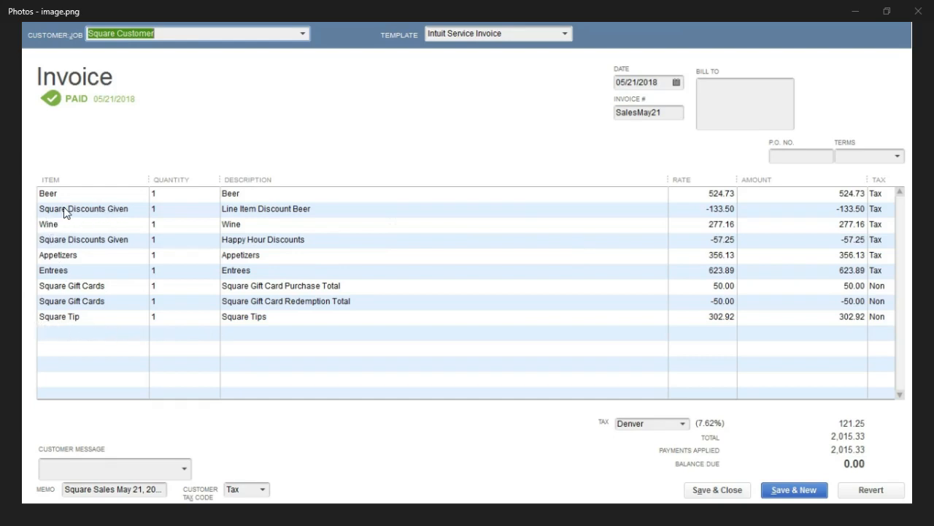
mouse_move(82, 292)
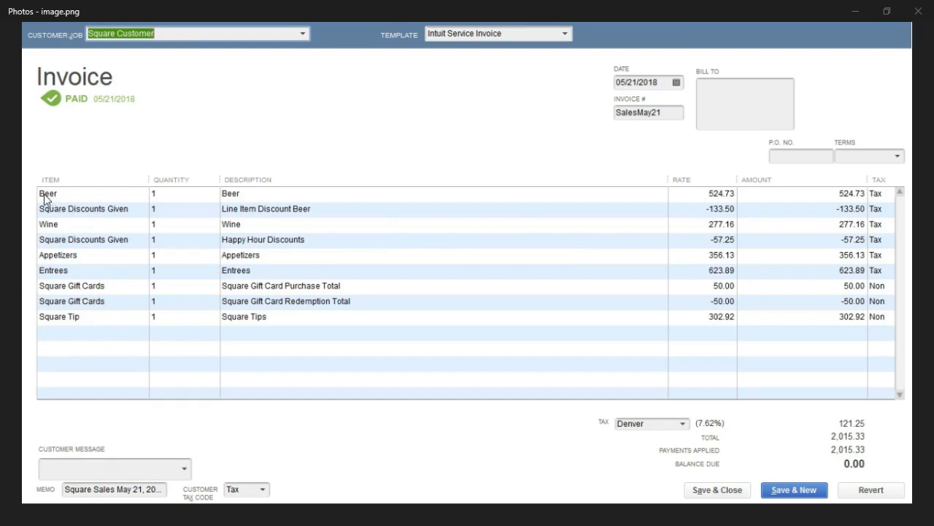
mouse_move(48, 234)
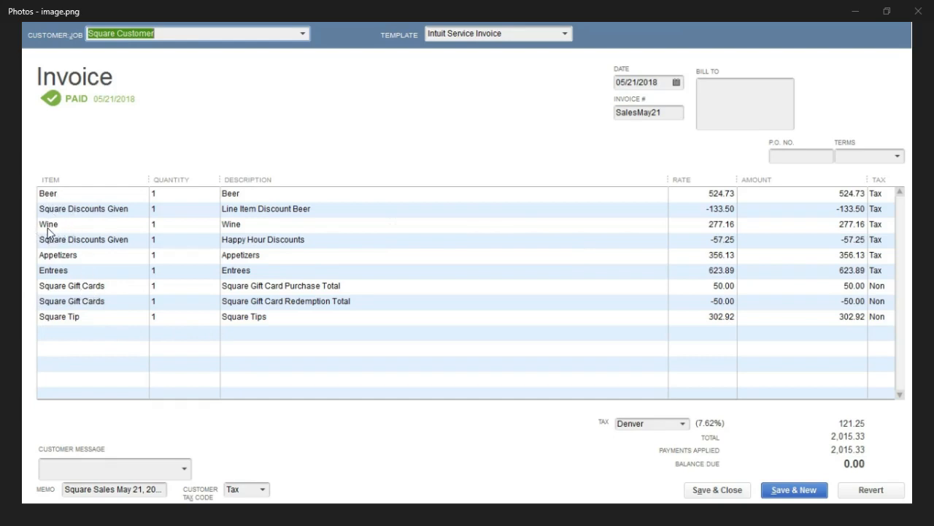
mouse_move(829, 234)
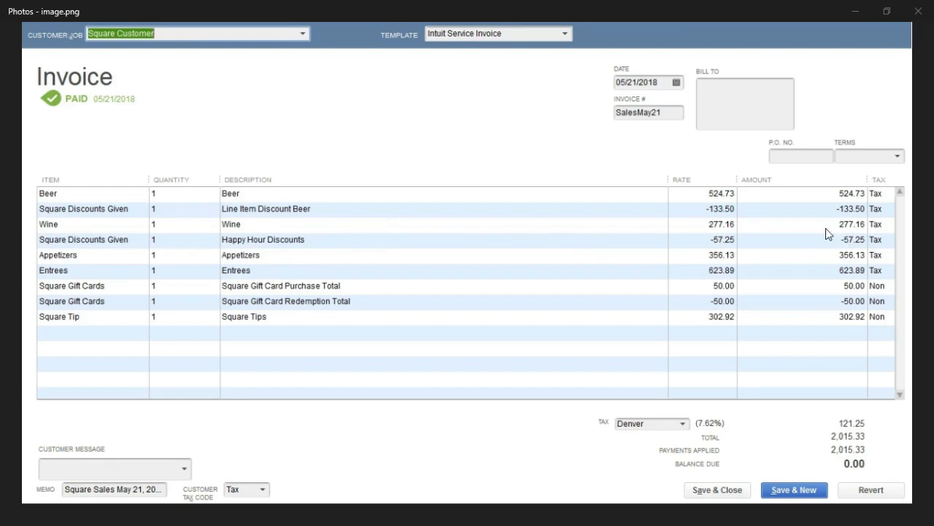
mouse_move(685, 450)
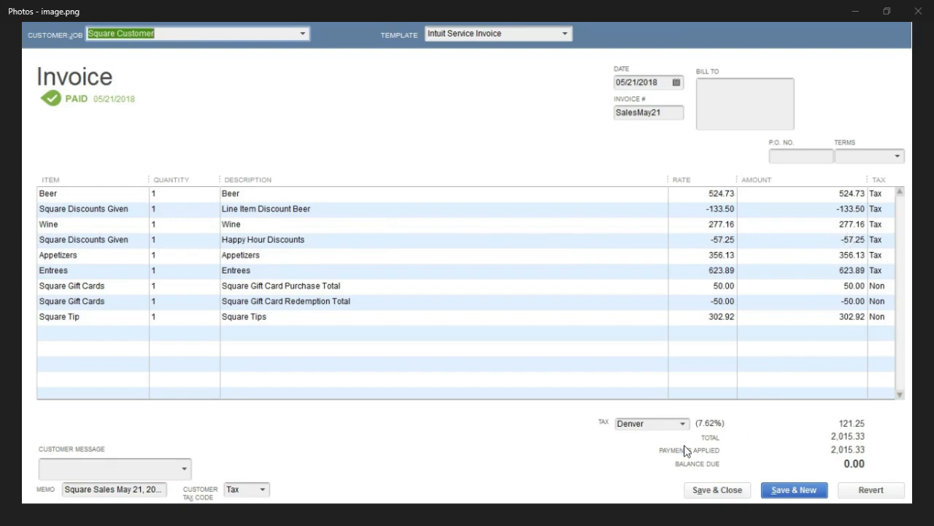
mouse_move(847, 433)
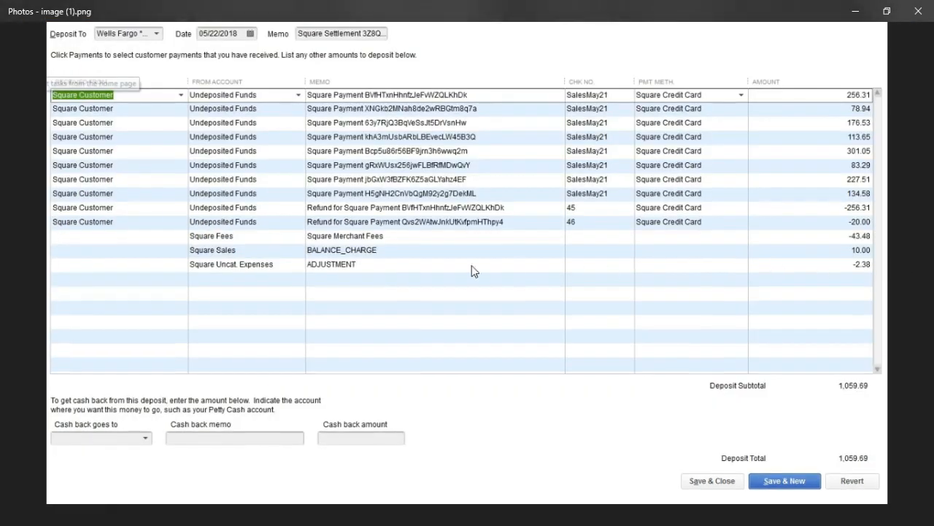
mouse_move(254, 219)
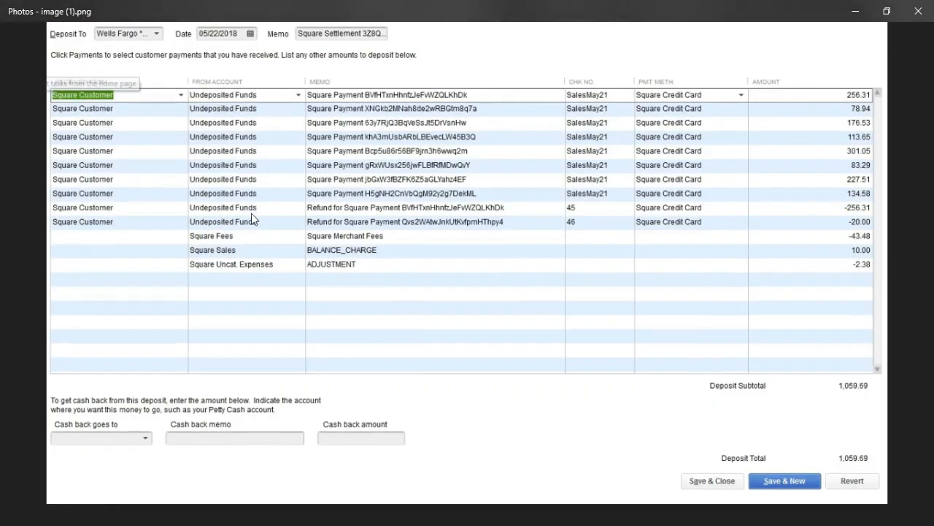